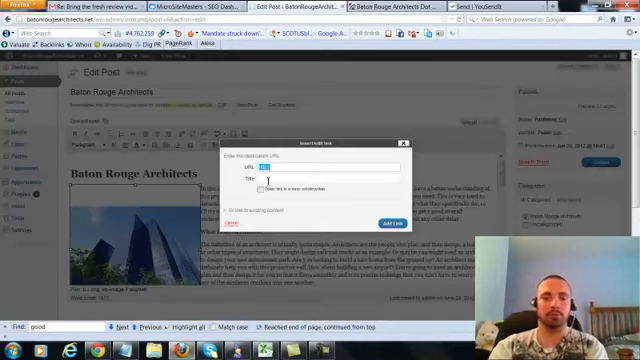
text(http://batonrougearchitects.net)
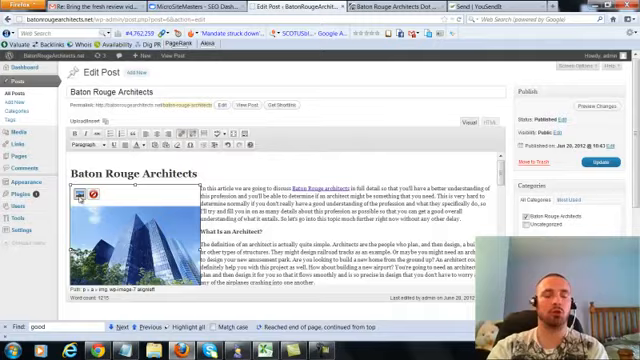
- View the saved Baton Rouge Architects post on the live site
click(88, 196)
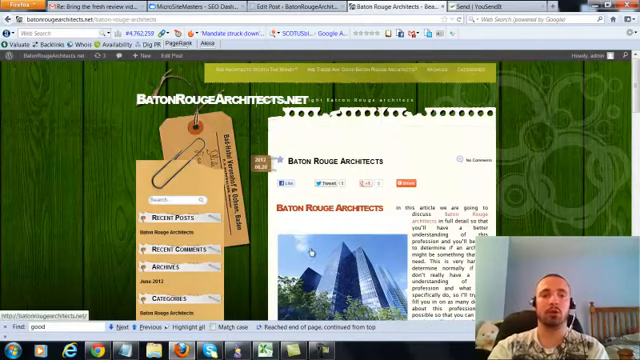
- Scroll down the live post to review the linked content
scroll(down, 3)
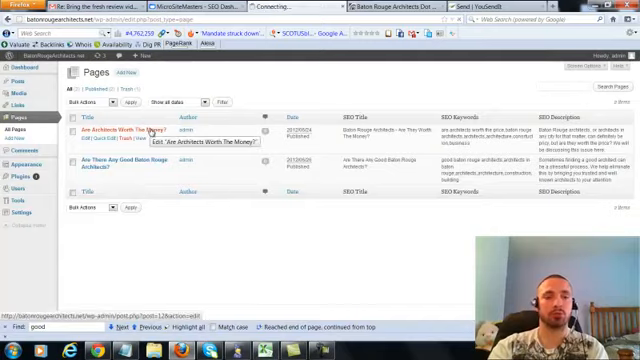
click(132, 130)
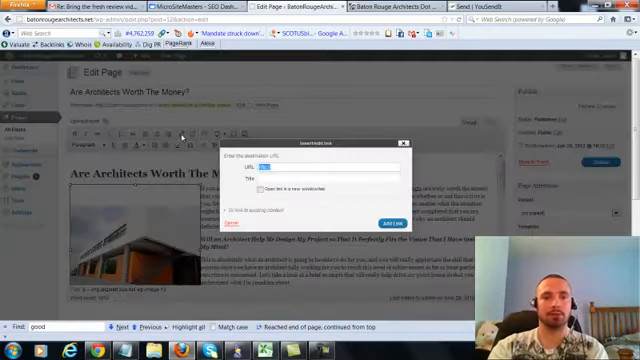
text(http://batonrougearchitects.net)
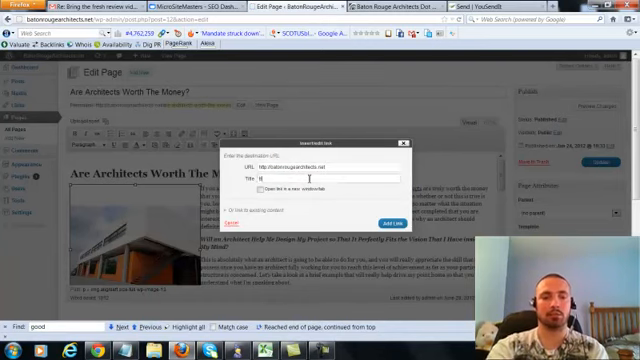
text(Architects in Baton Rouge)
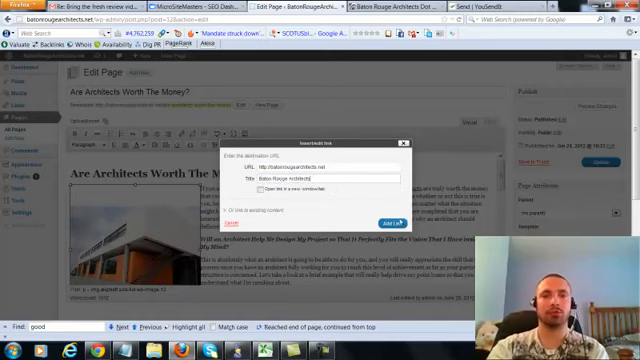
click(388, 196)
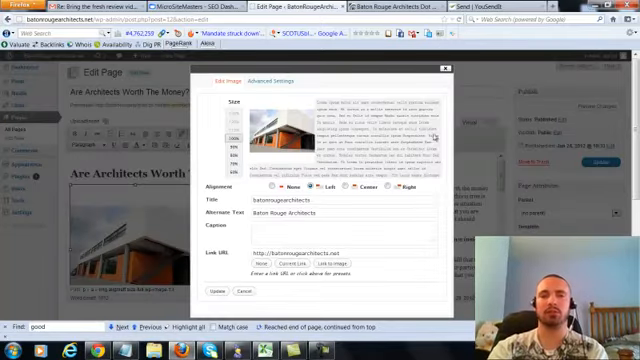
- Save the image's alternate text and details in the image edit dialog
click(240, 288)
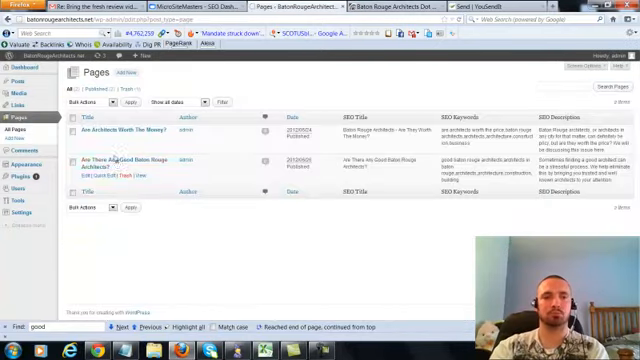
- Open the second architects page and title its image link 'Architects in Baton Rouge'
click(120, 160)
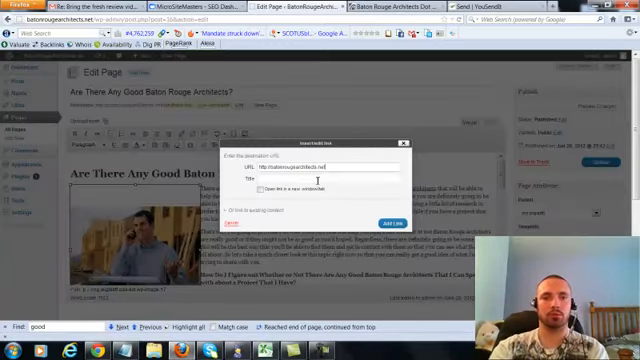
text(Architects in Baton Rouge)
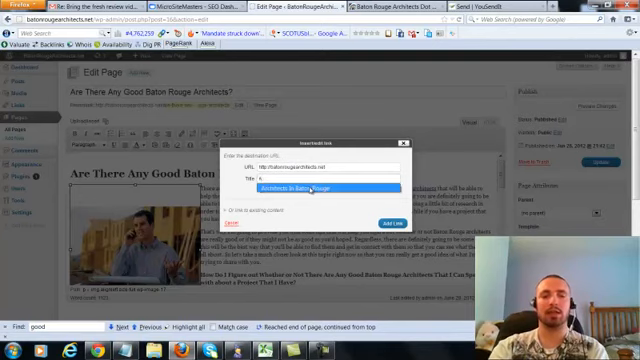